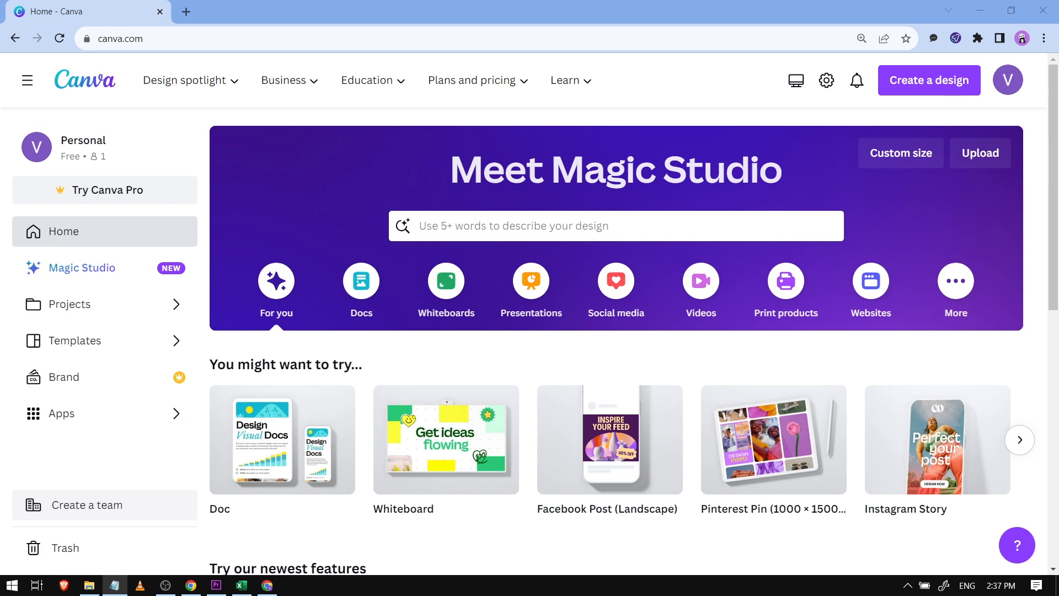
Start a new blank 1920 × 1080 px Desktop Wallpaper design from Create a design.
scroll(down, 3)
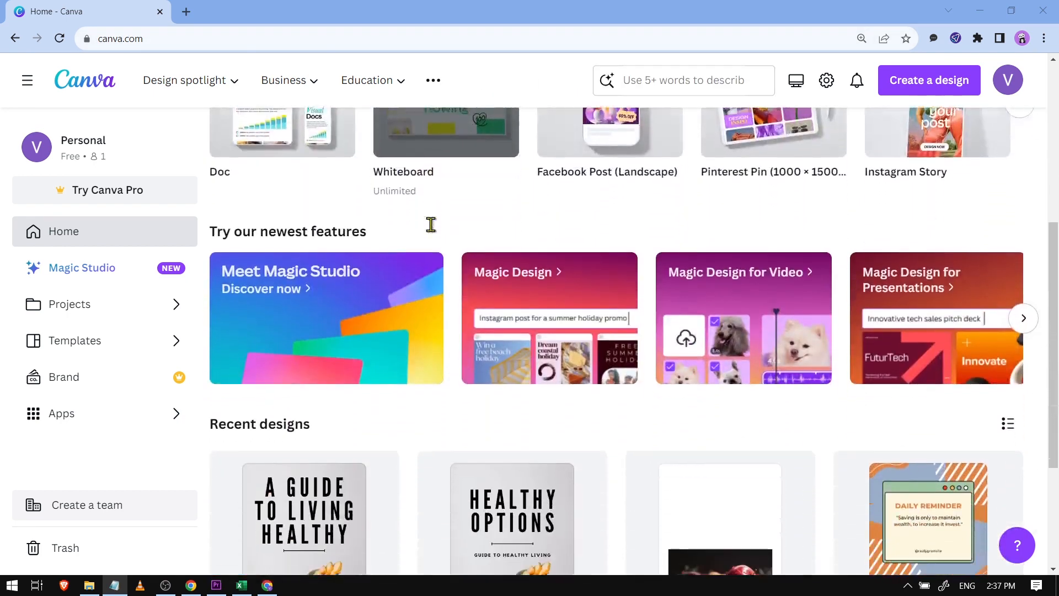
scroll(down, 3)
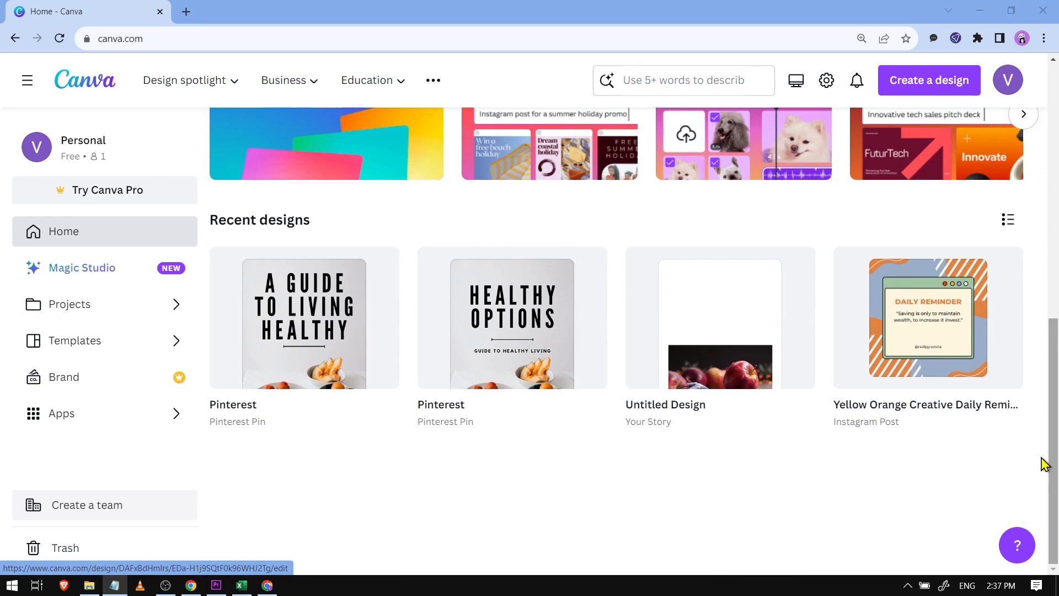
mouse_move(312, 265)
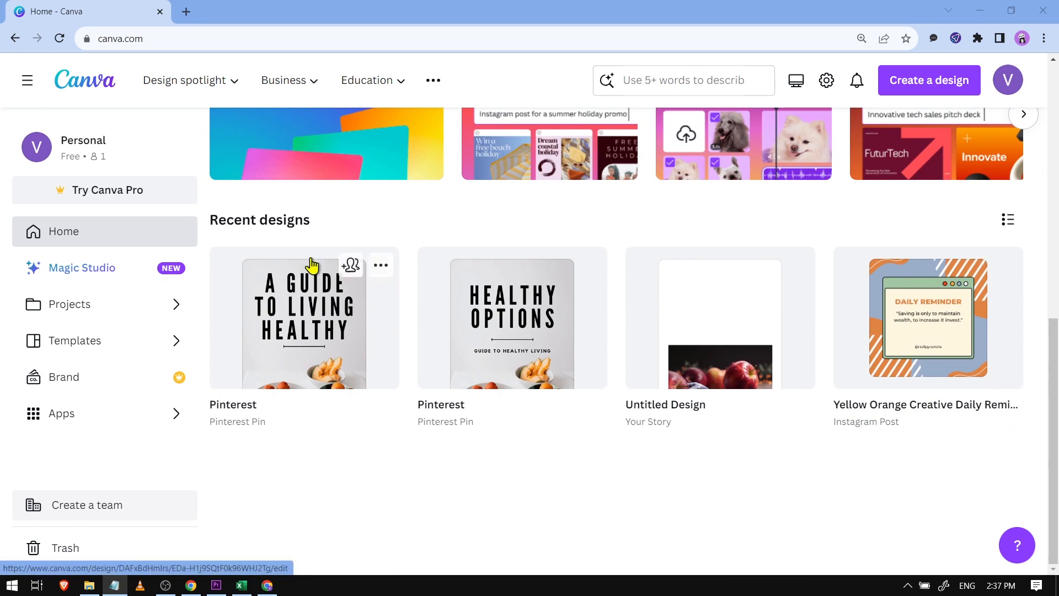
click(862, 38)
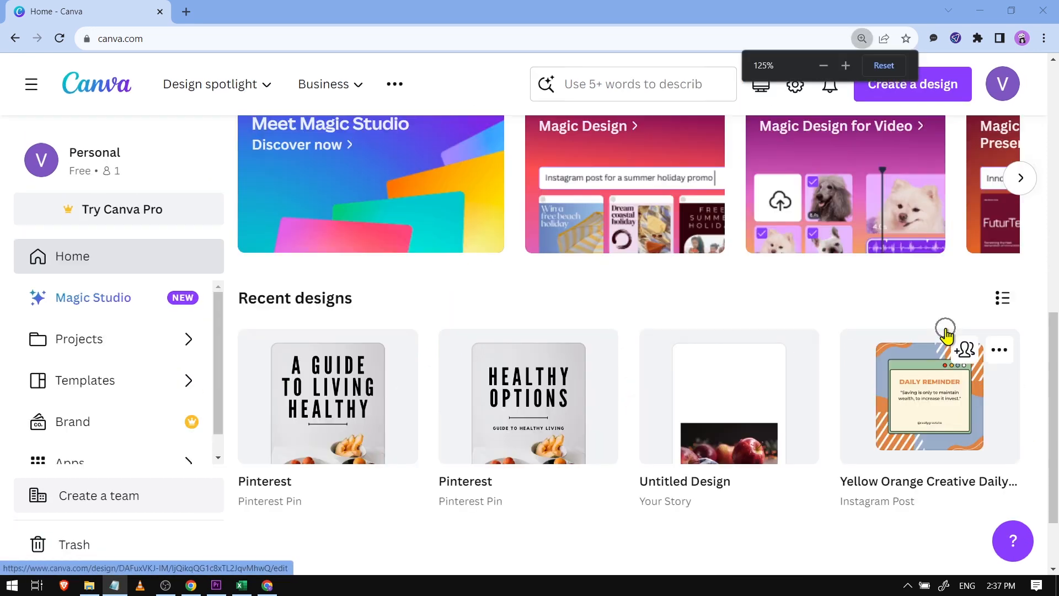
mouse_move(871, 304)
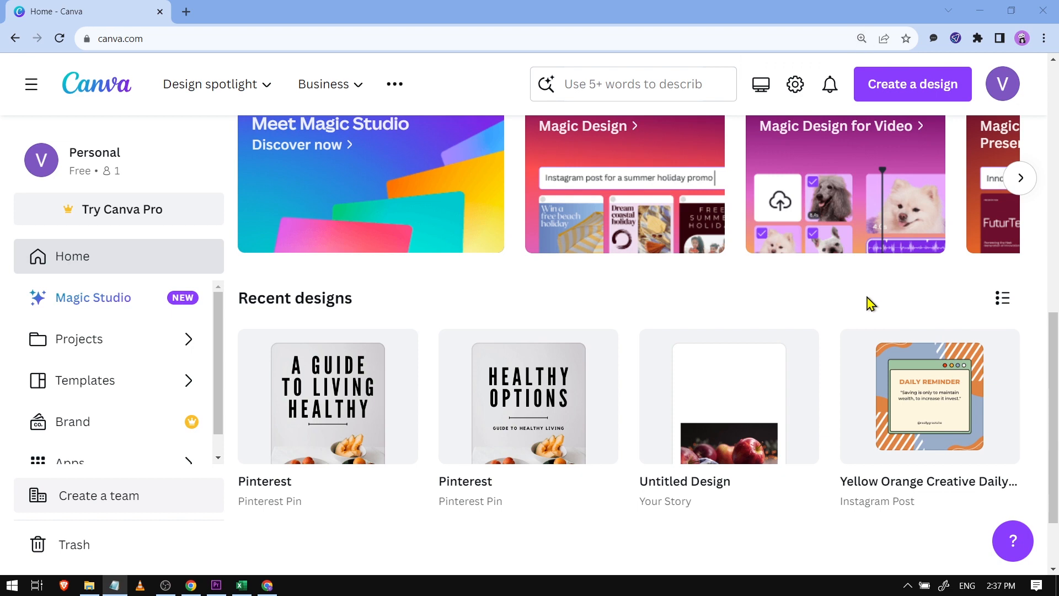
click(632, 84)
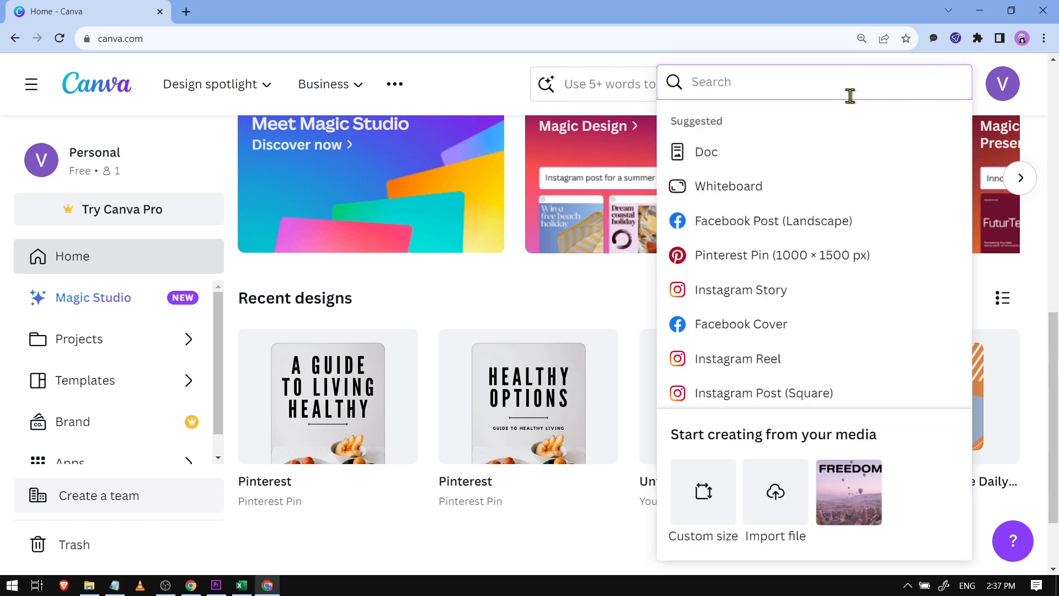
scroll(down, 3)
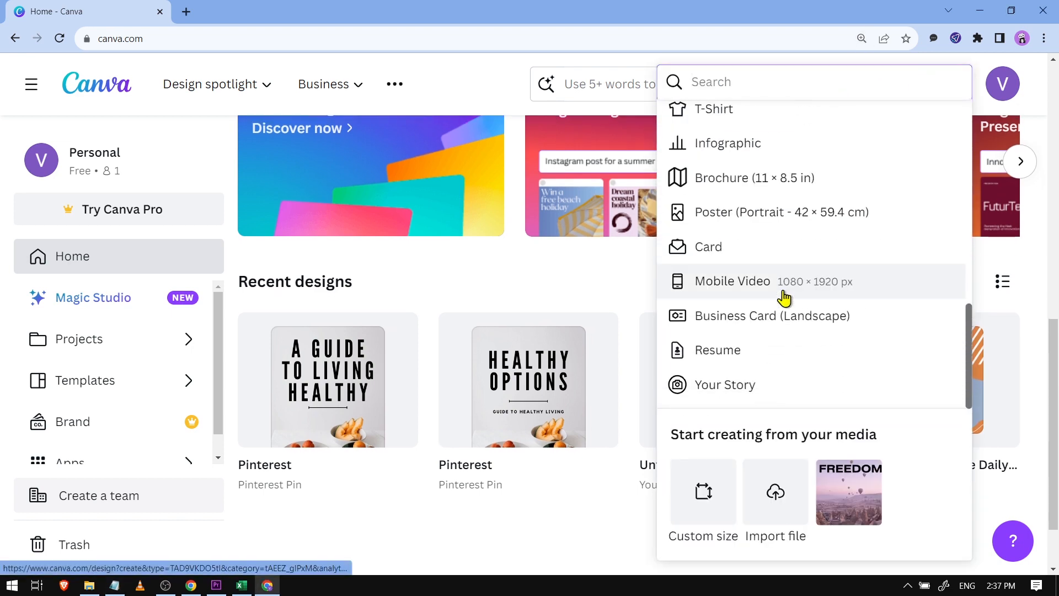
scroll(up, 3)
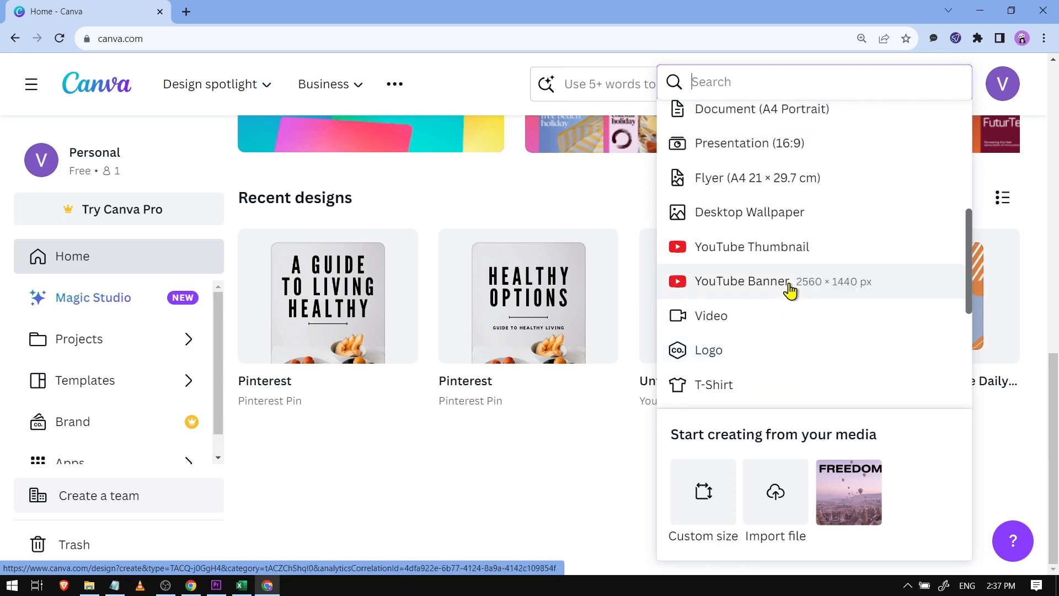
mouse_move(767, 217)
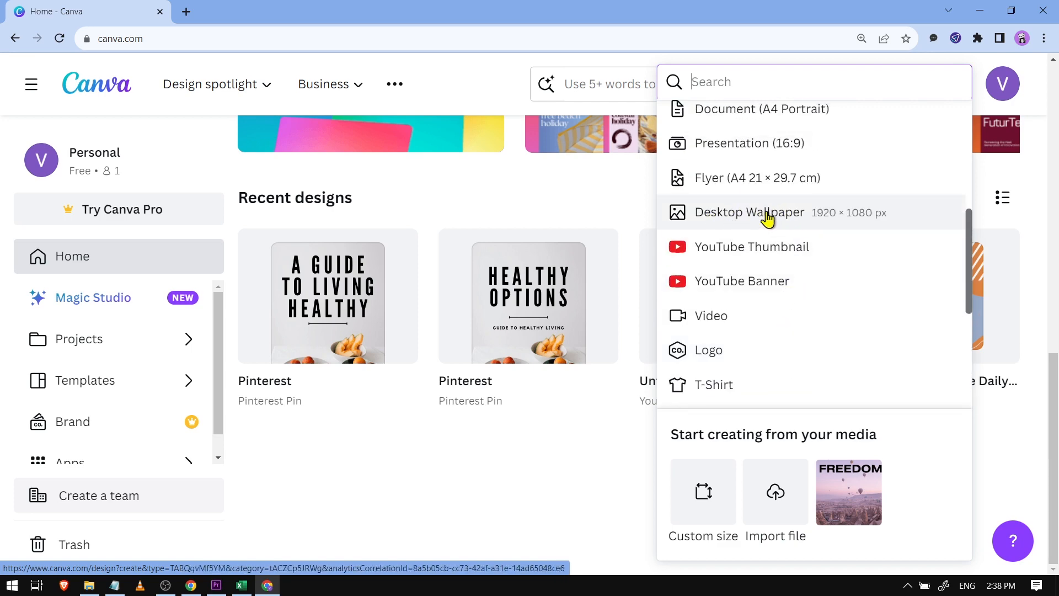
click(750, 211)
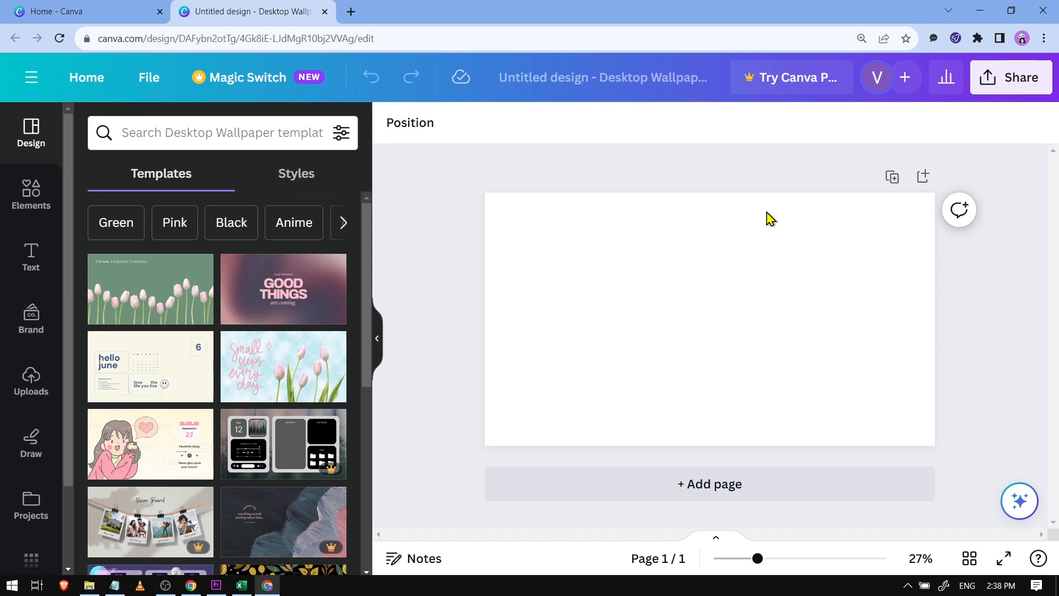
mouse_move(31, 260)
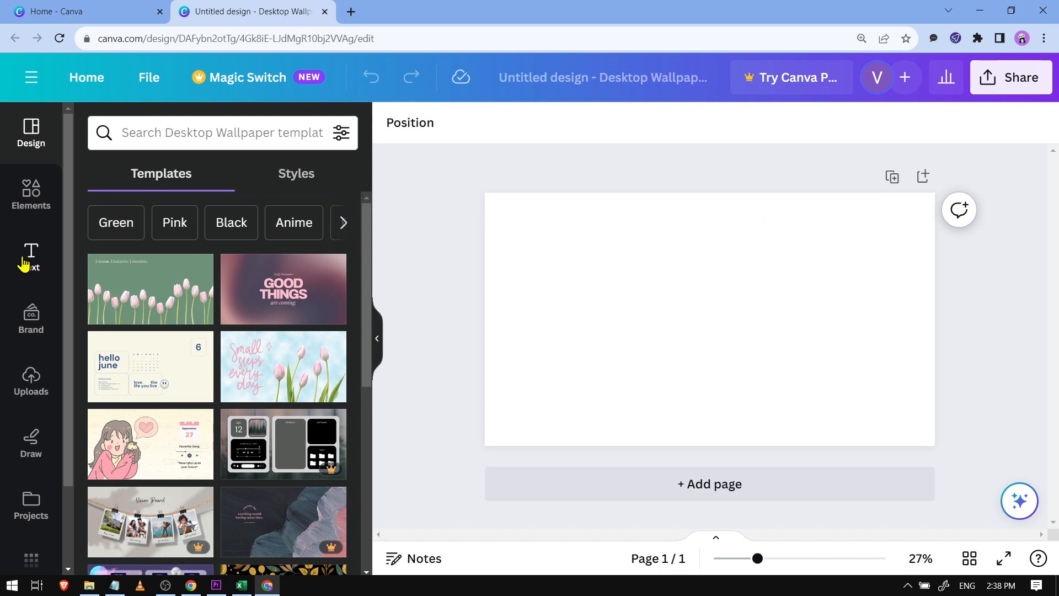
Add a text box titled 'How to Save Your Work in Canva' to the wallpaper.
click(30, 258)
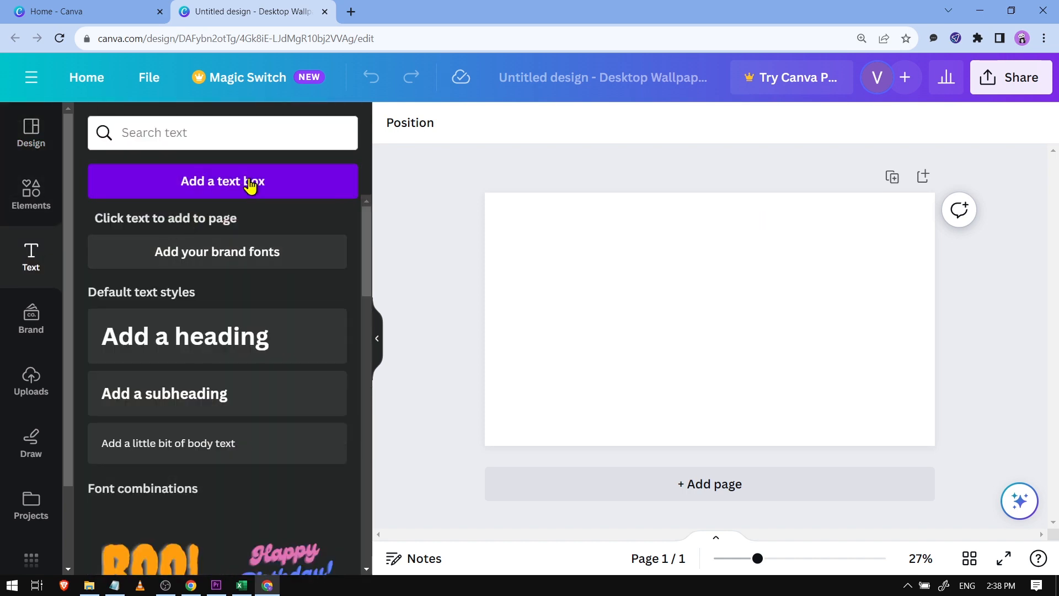
click(223, 181)
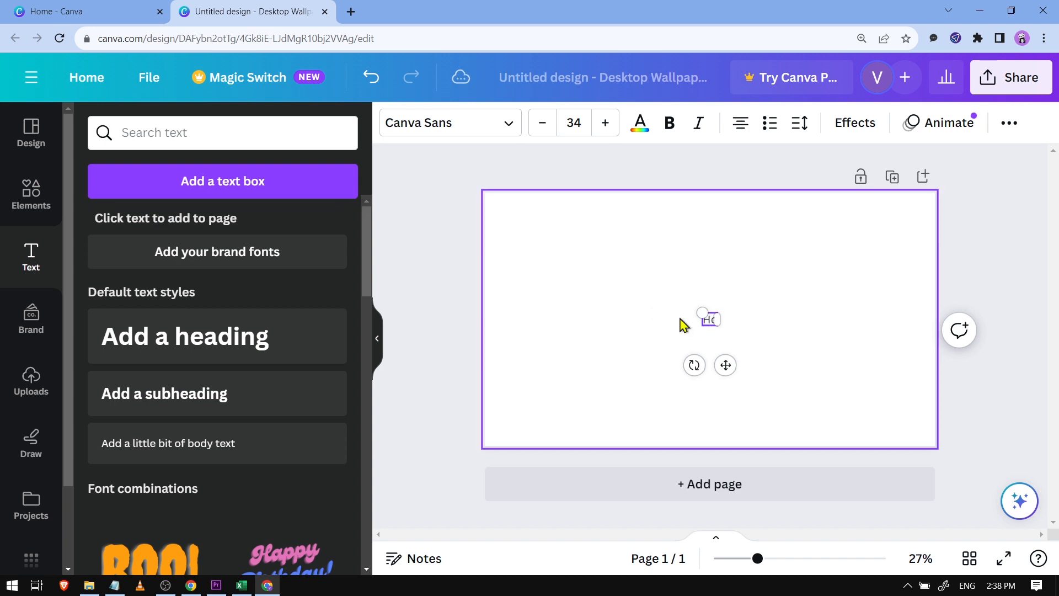
text(How to Save Your Work in Canva)
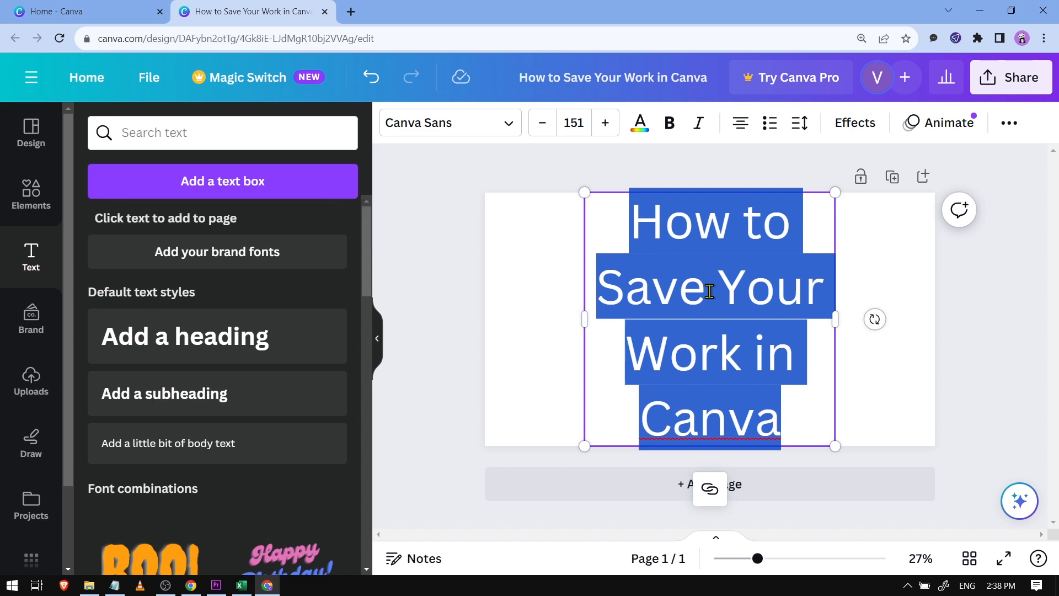
click(466, 277)
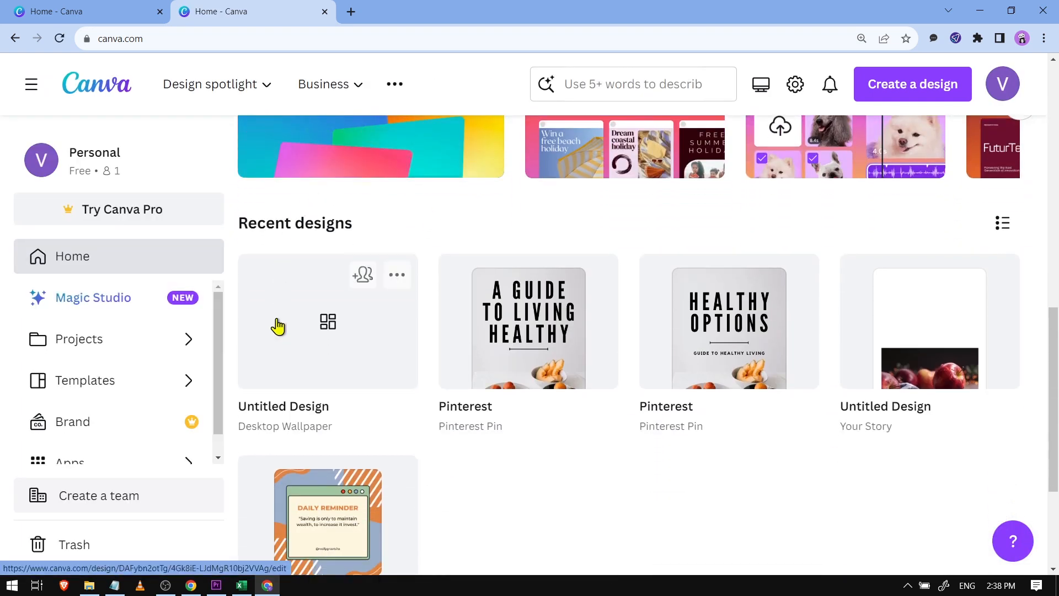
mouse_move(313, 287)
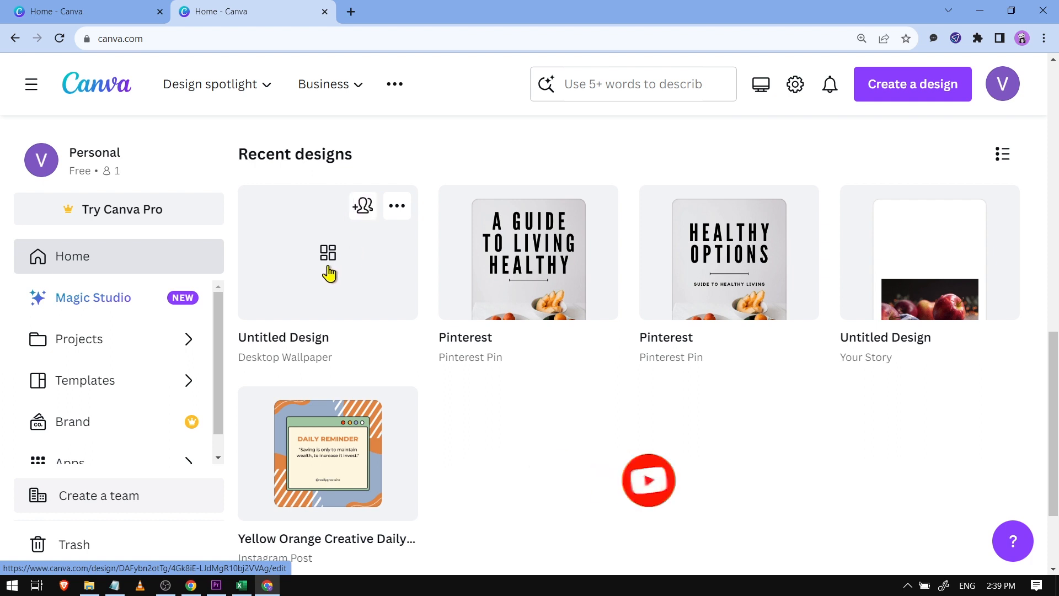
Reopen the Desktop Wallpaper design from Recent designs on the home page.
click(328, 252)
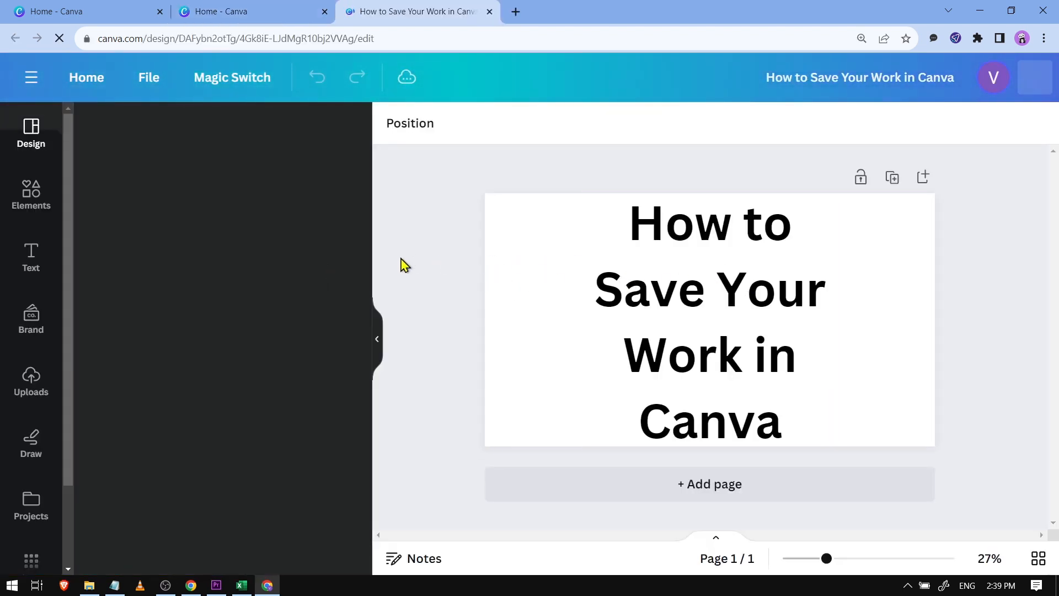
Open a left sidebar panel in the reopened 'How to Save Your Work in Canva' design.
click(30, 133)
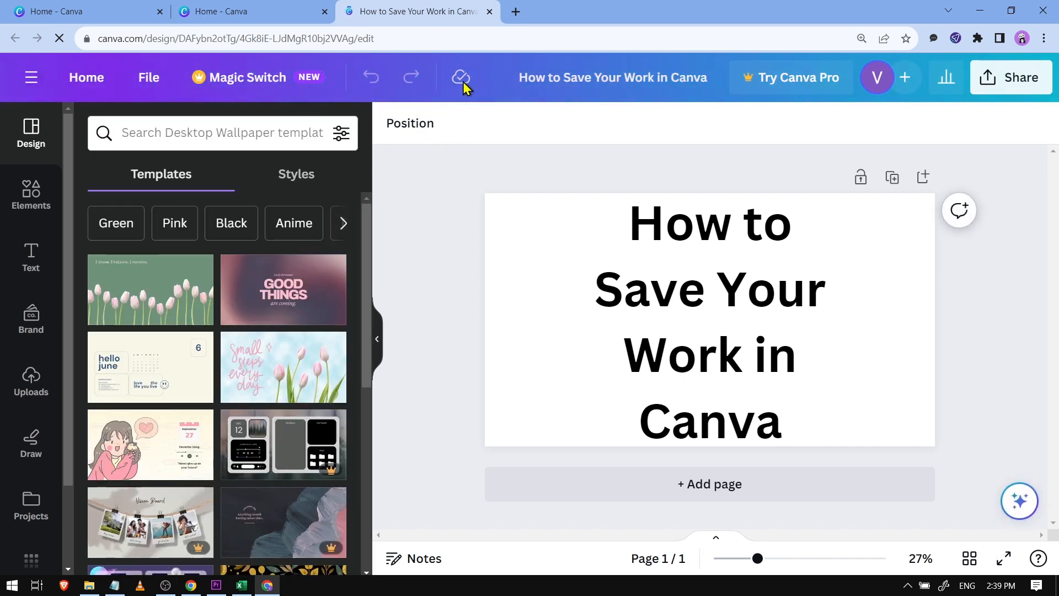
mouse_move(462, 77)
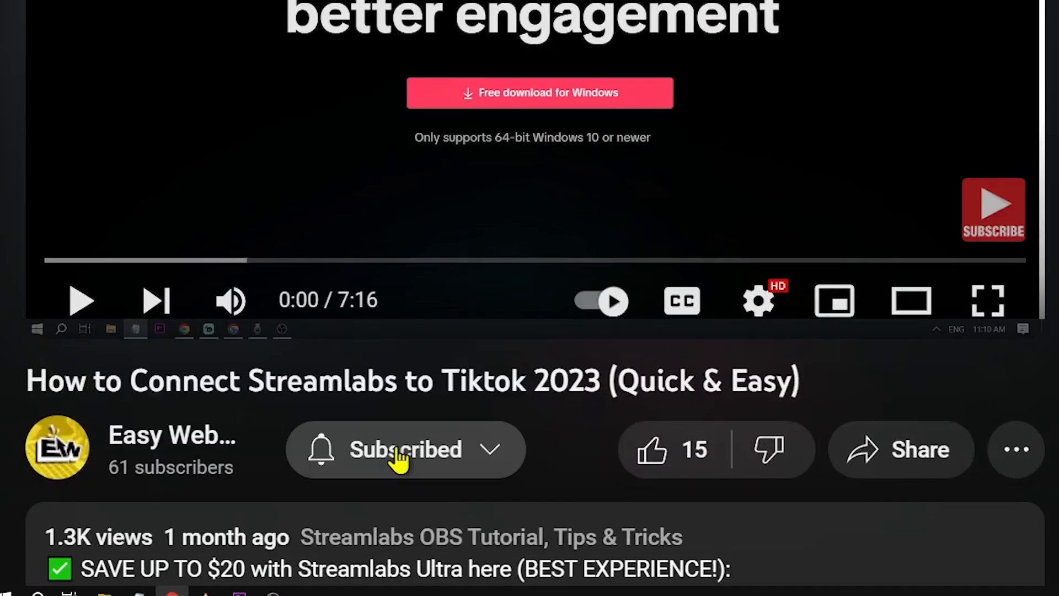
Subscribe to the tutorial's channel and like the video, bringing likes to 16.
click(405, 449)
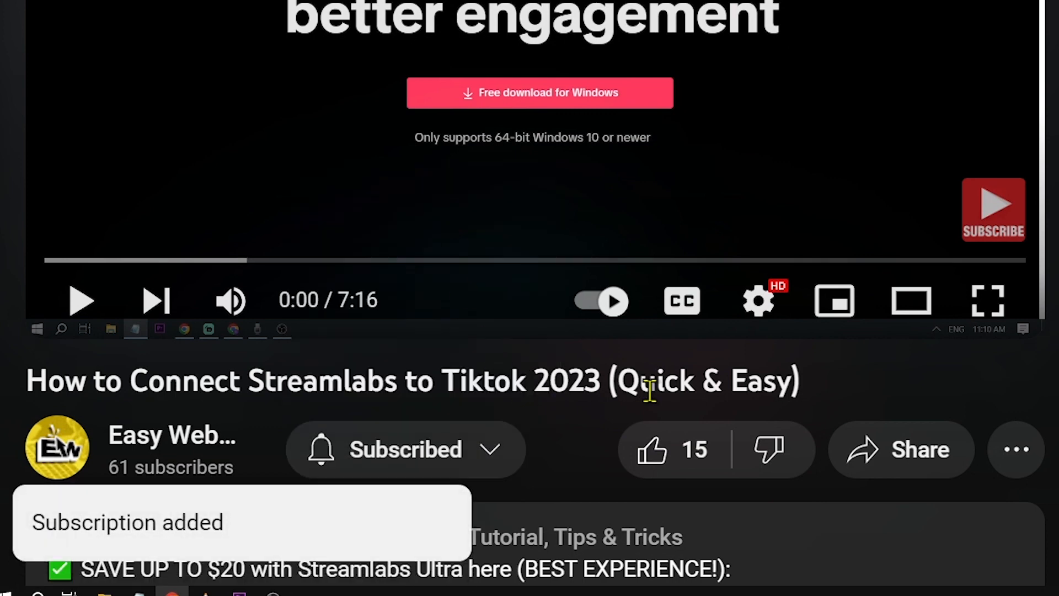
click(653, 449)
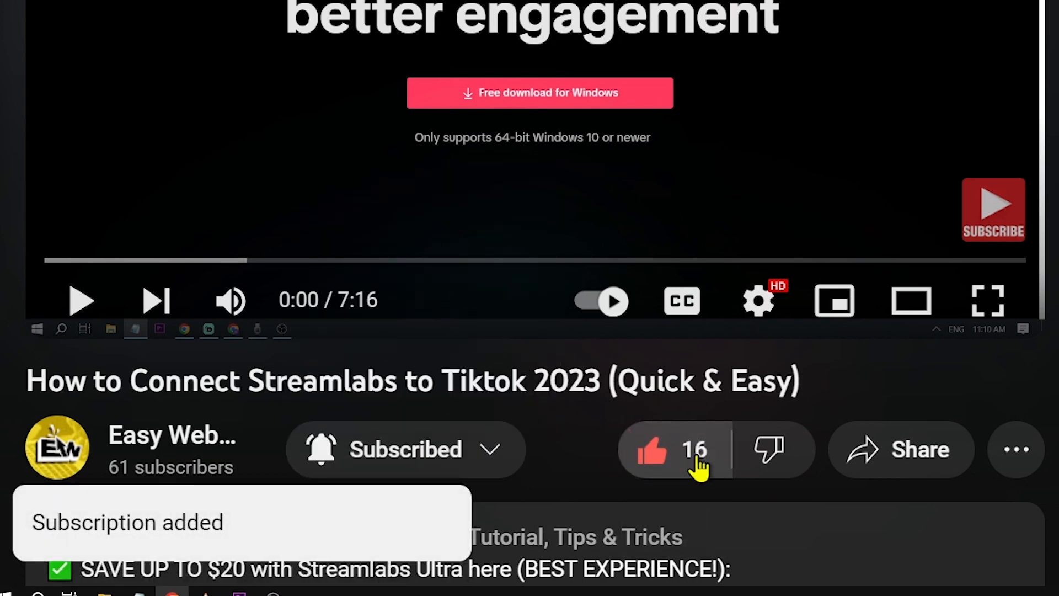